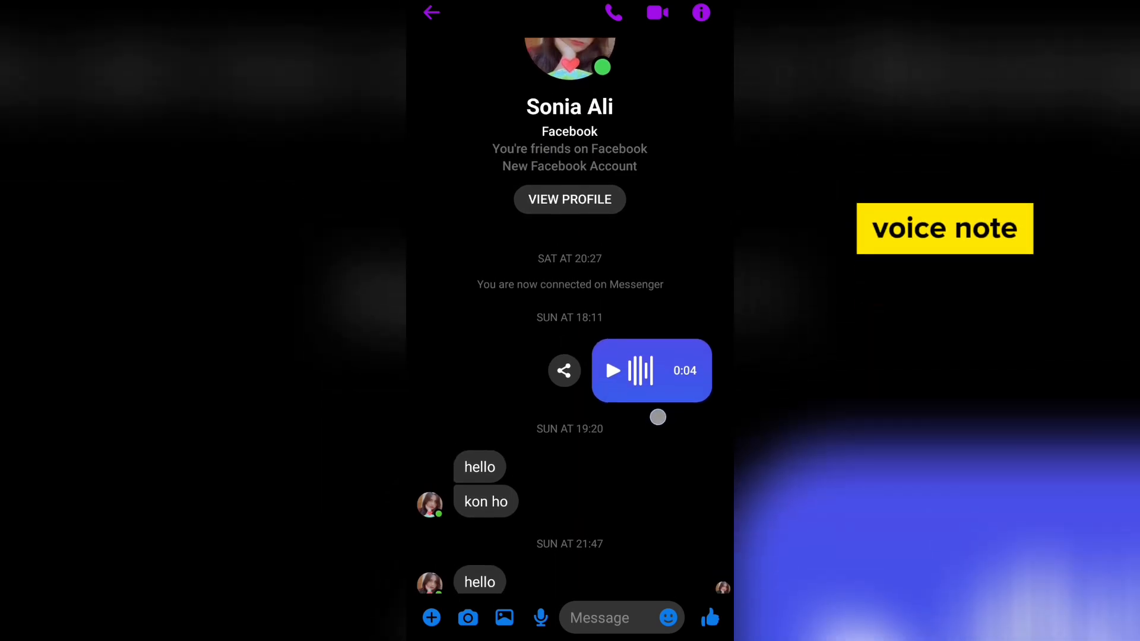
- Leave the Messenger voice-note chat and launch the Chrome browser
left_click(652, 370)
type("Ch")
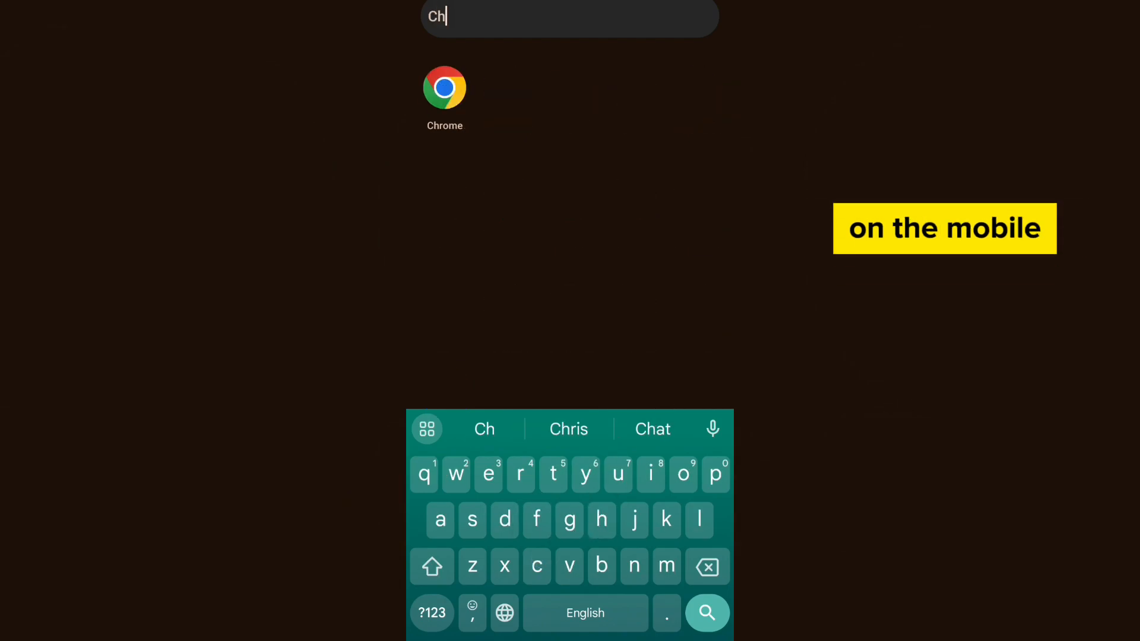
left_click(445, 87)
type("M")
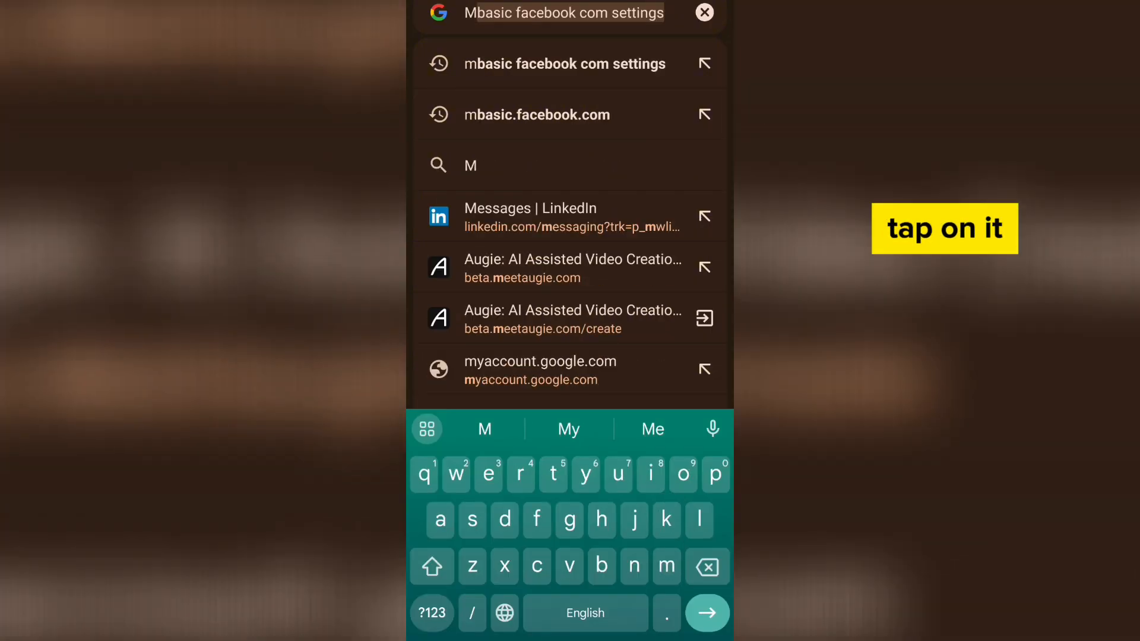
- Search mbasic.facebook.com, open the Facebook Mbasic result, and start typing phone number 0322
left_click(537, 115)
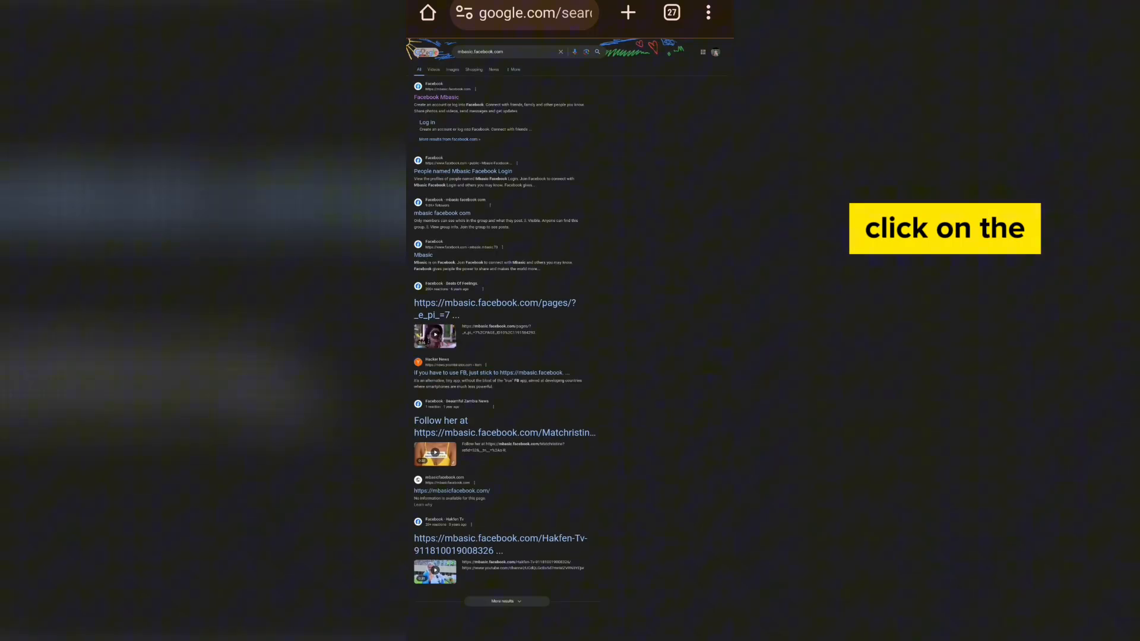
left_click(707, 13)
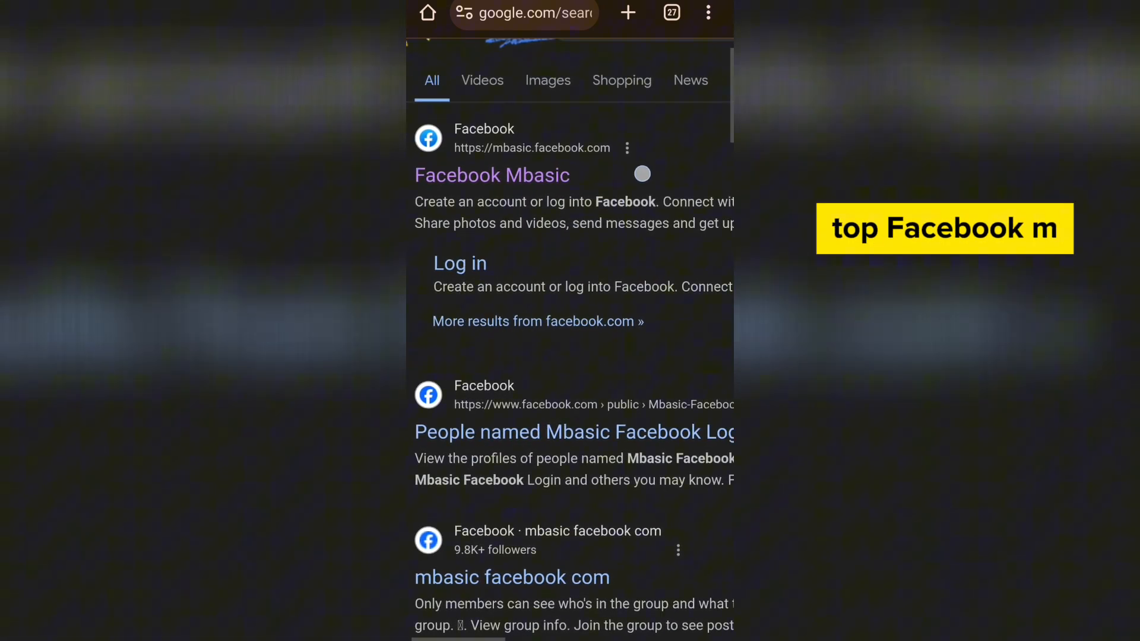
left_click(482, 174)
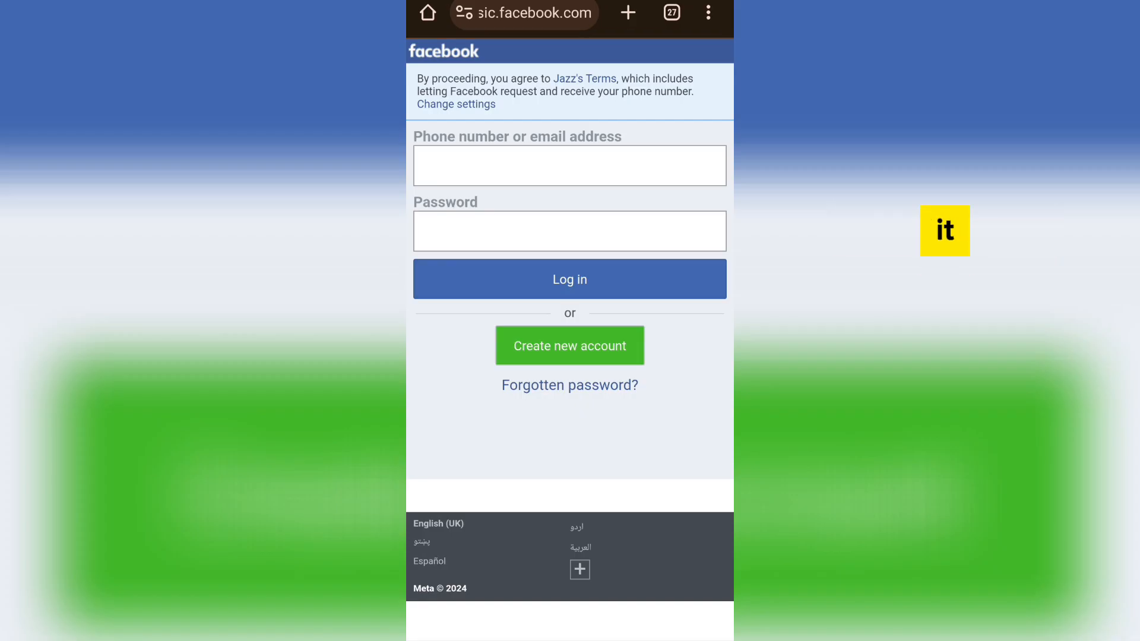
type("0322")
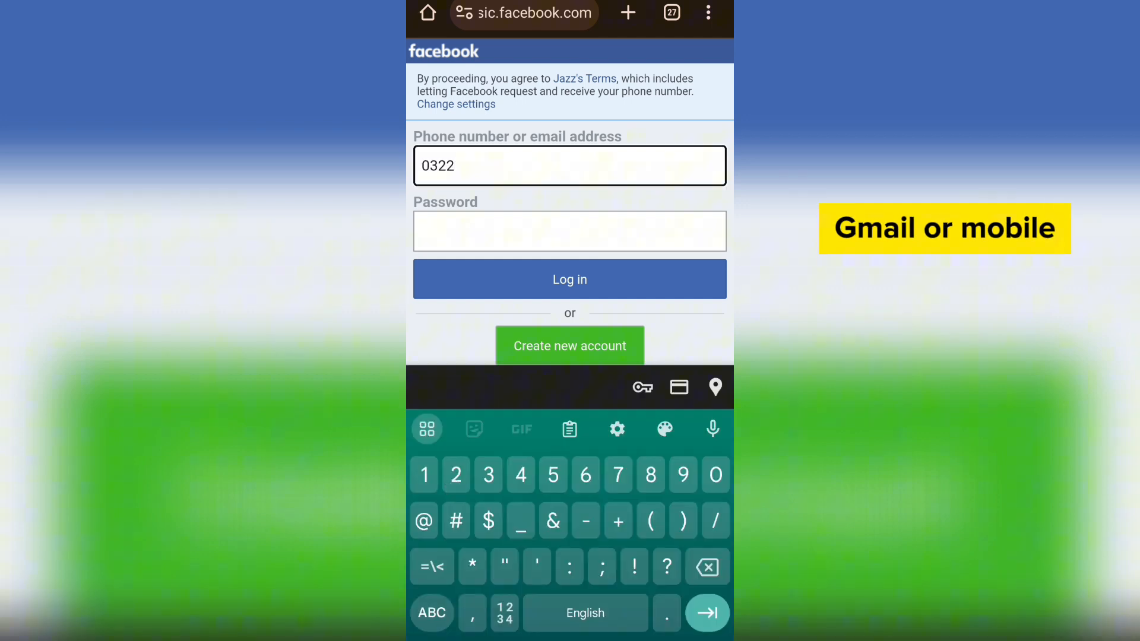